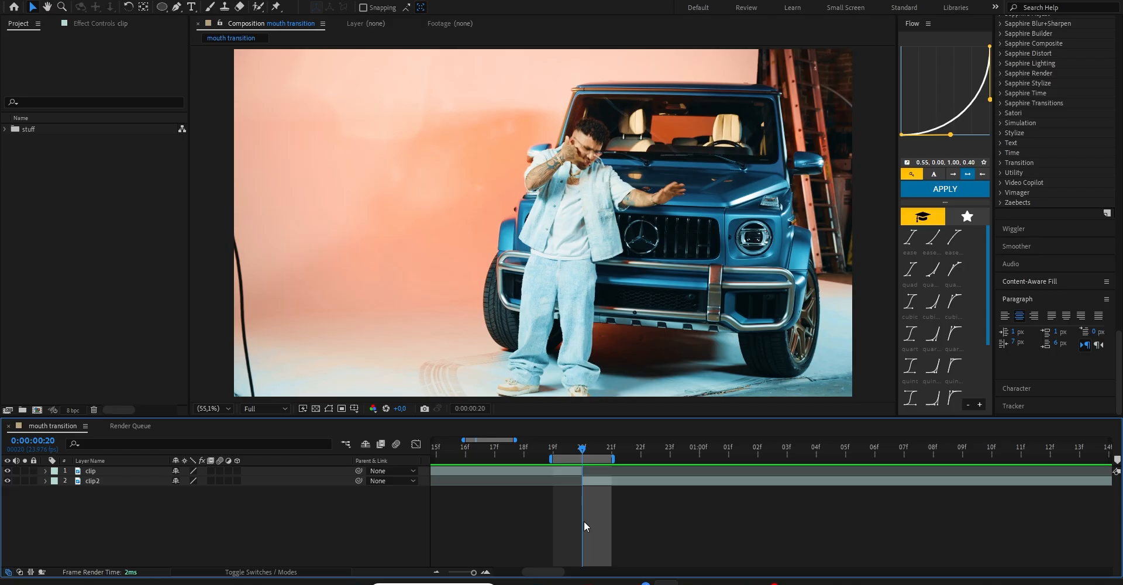
- Queue the mouth transition comp for rendering and set its output module to H.264 MP4
click(130, 426)
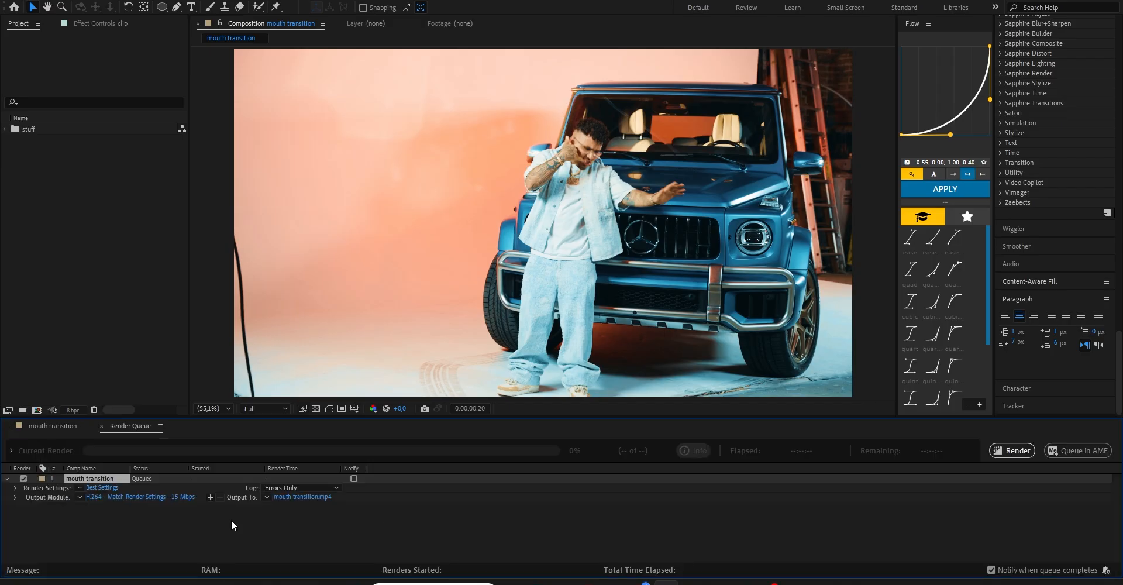
click(139, 496)
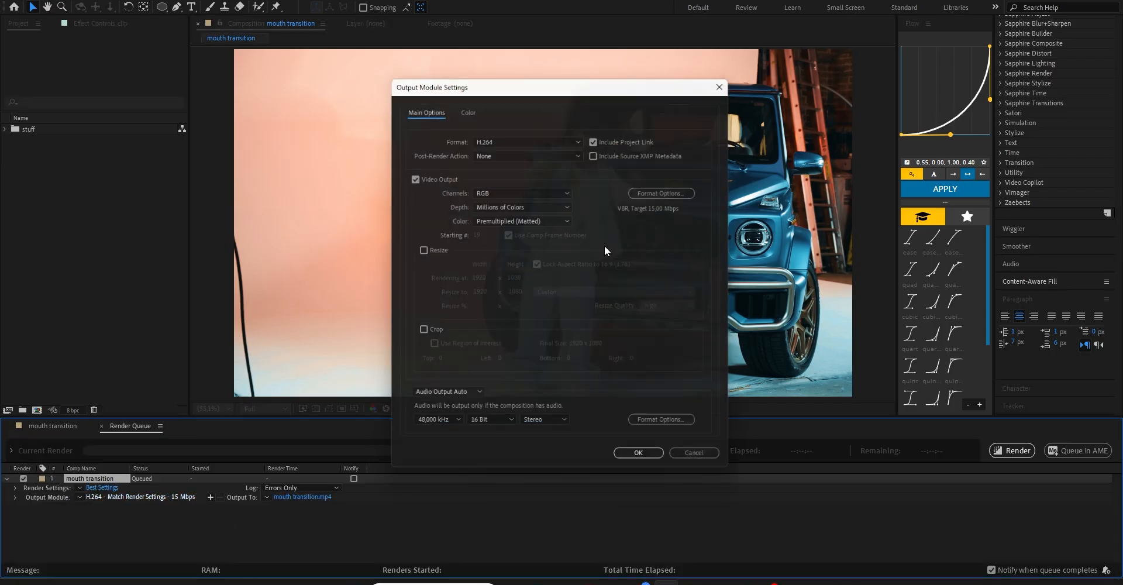
click(527, 142)
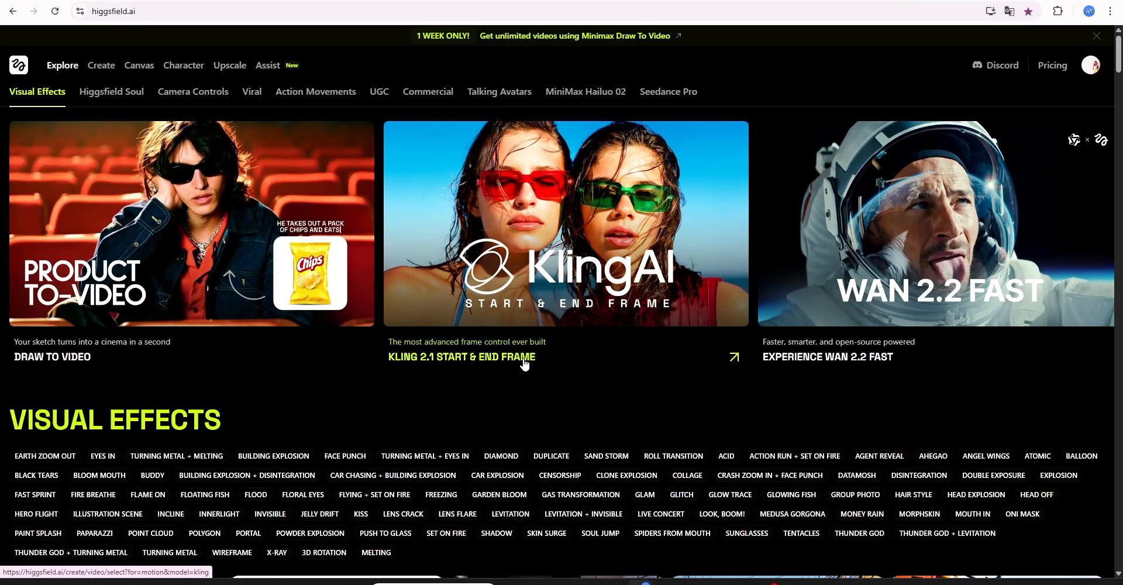
- Browse all Visual Effects in Higgsfield AI and start a video with the Mouth In effect
scroll(down, 3)
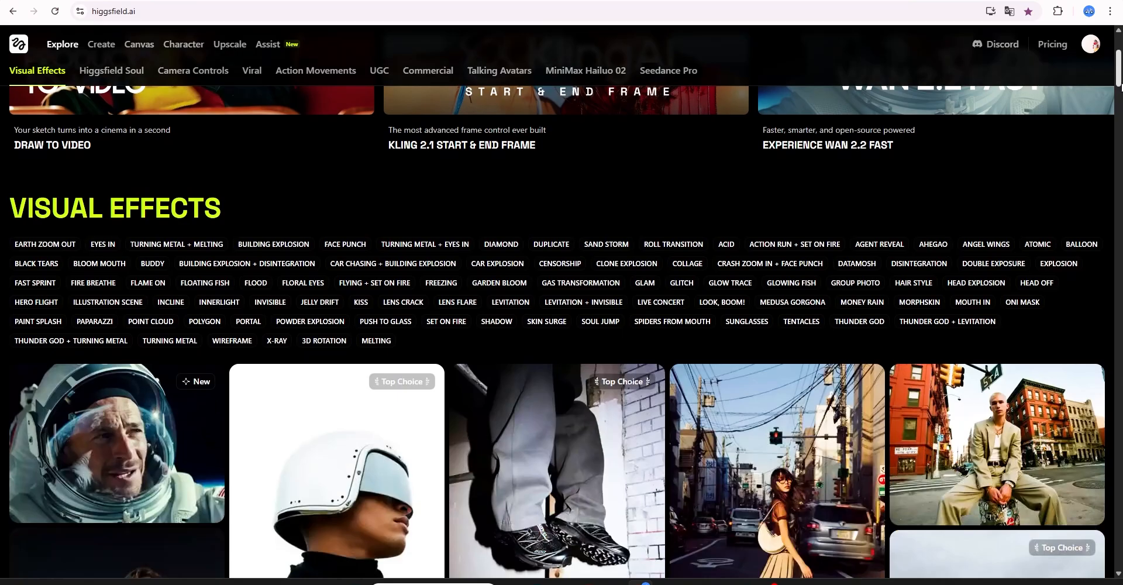
scroll(down, 3)
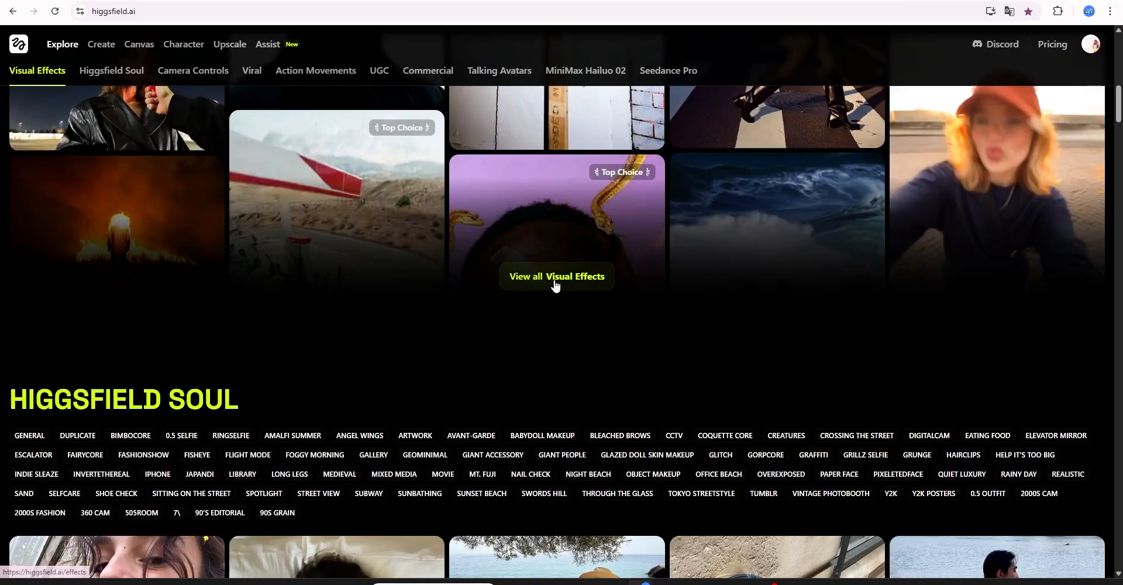
click(557, 276)
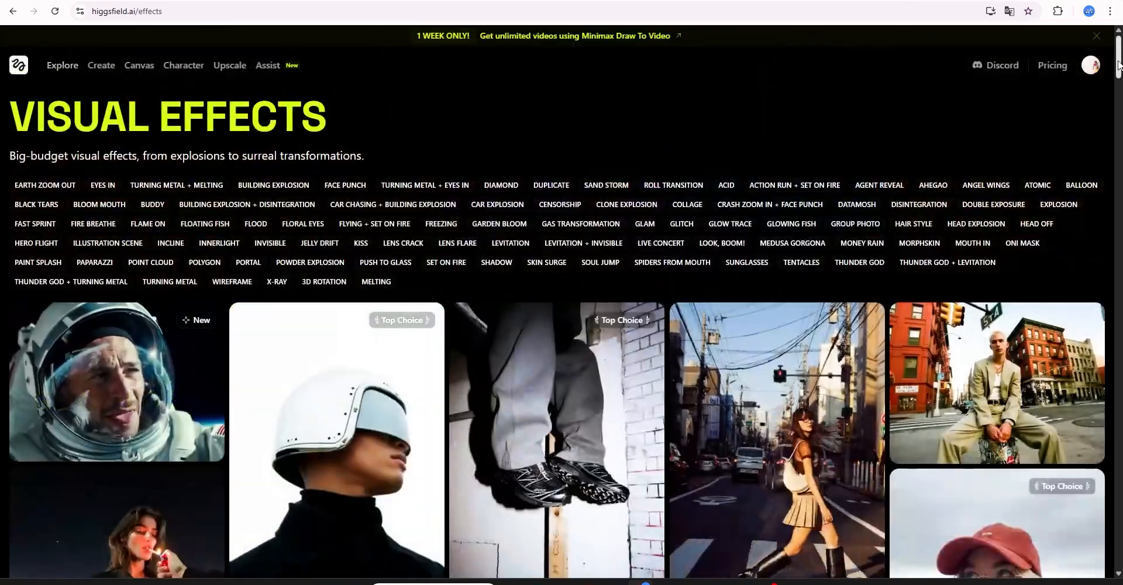
scroll(down, 3)
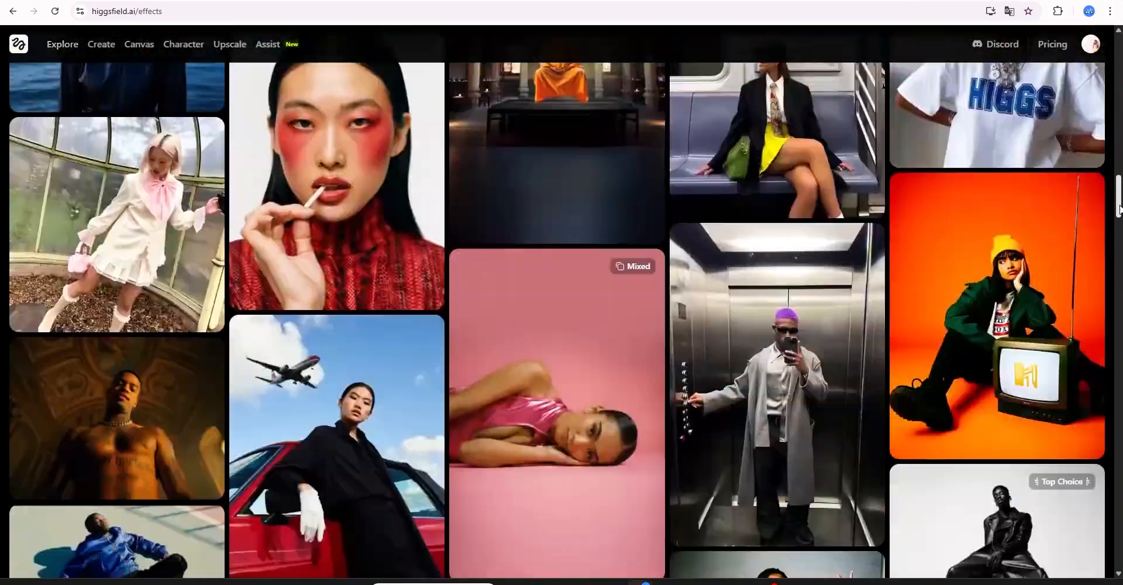
scroll(down, 3)
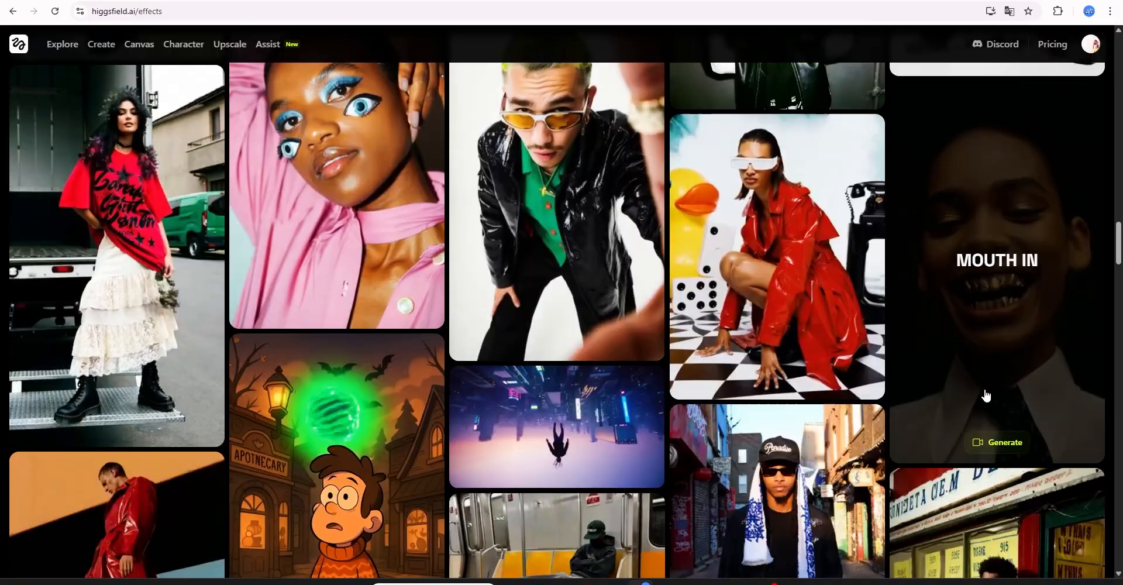
click(998, 442)
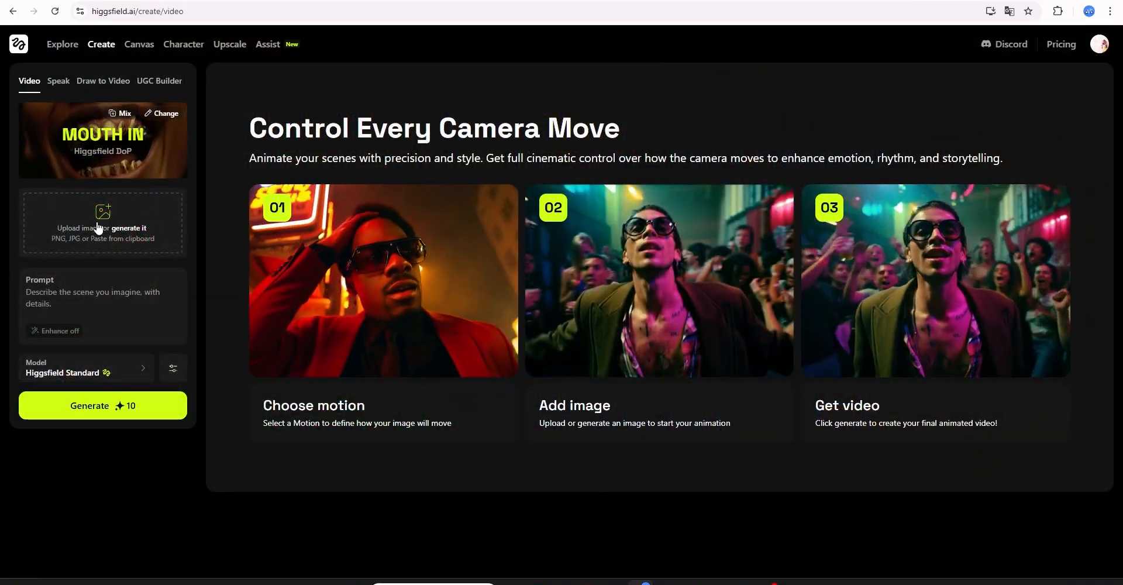
- Upload the still 'mouth transition_00019' and generate the Mouth In clip
click(103, 222)
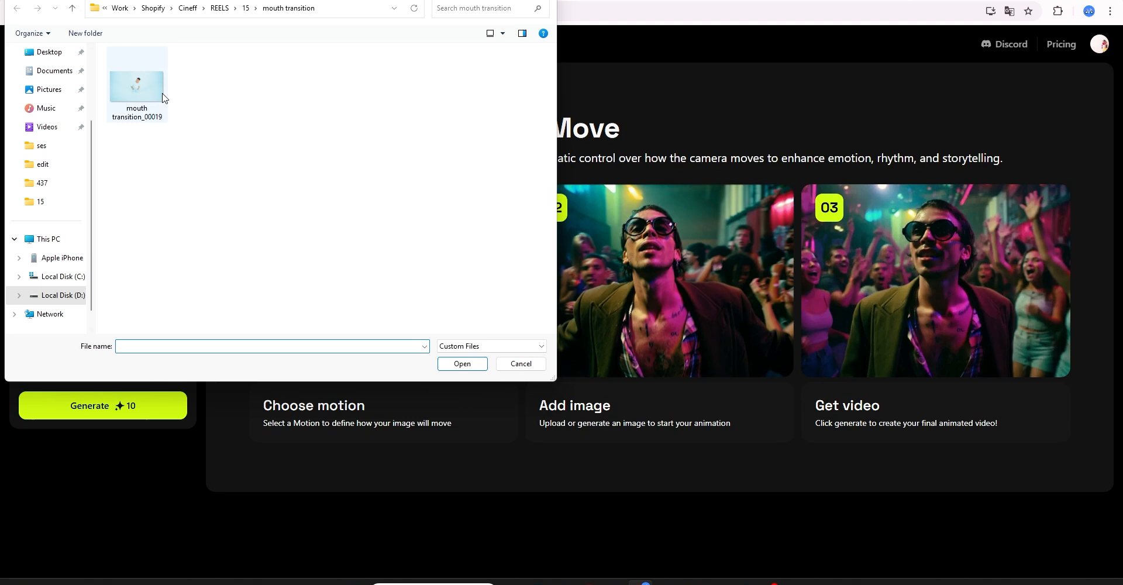
click(463, 363)
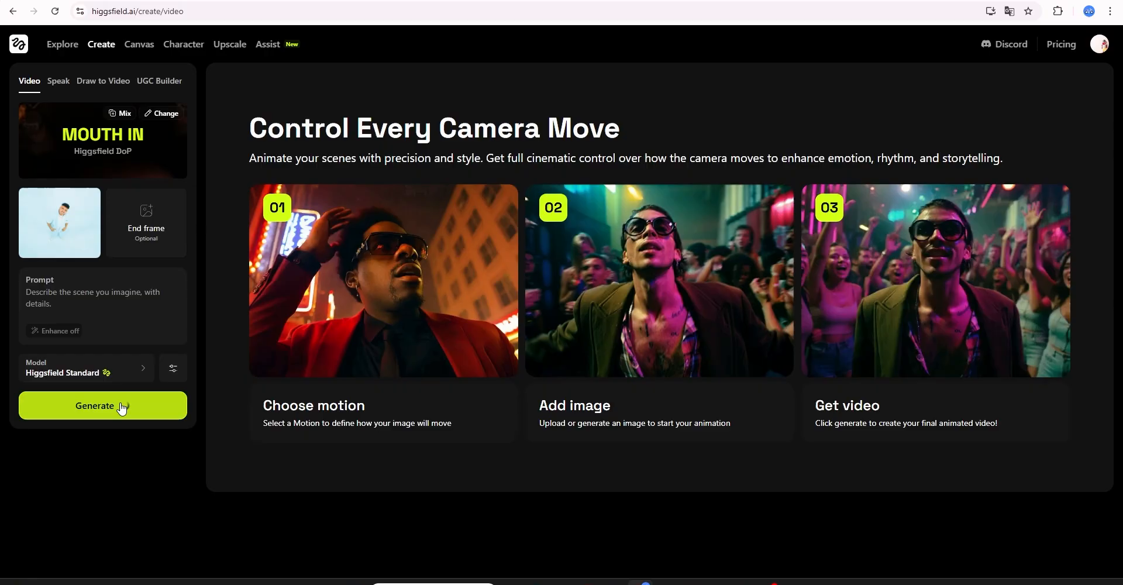
click(102, 406)
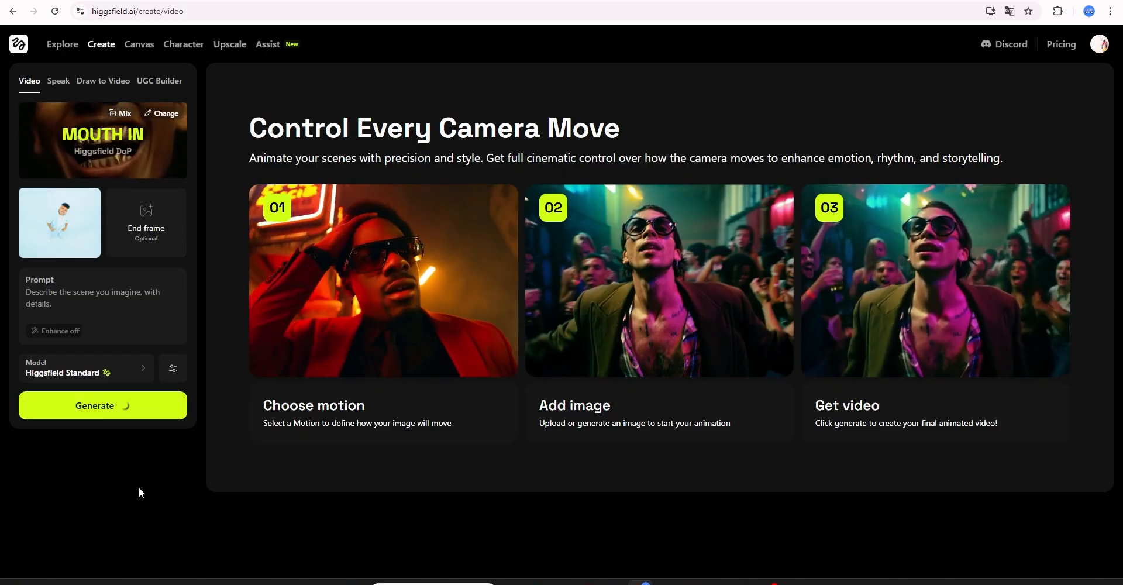
click(102, 406)
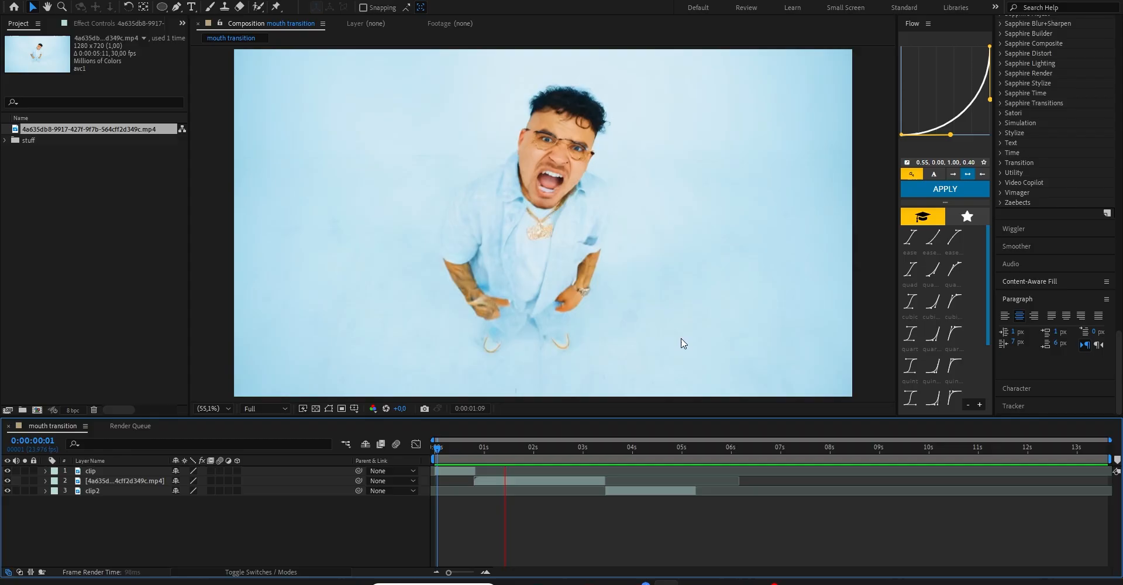
- At the frame where the mouth fills the view, invert and feather the throat ellipse mask
click(578, 447)
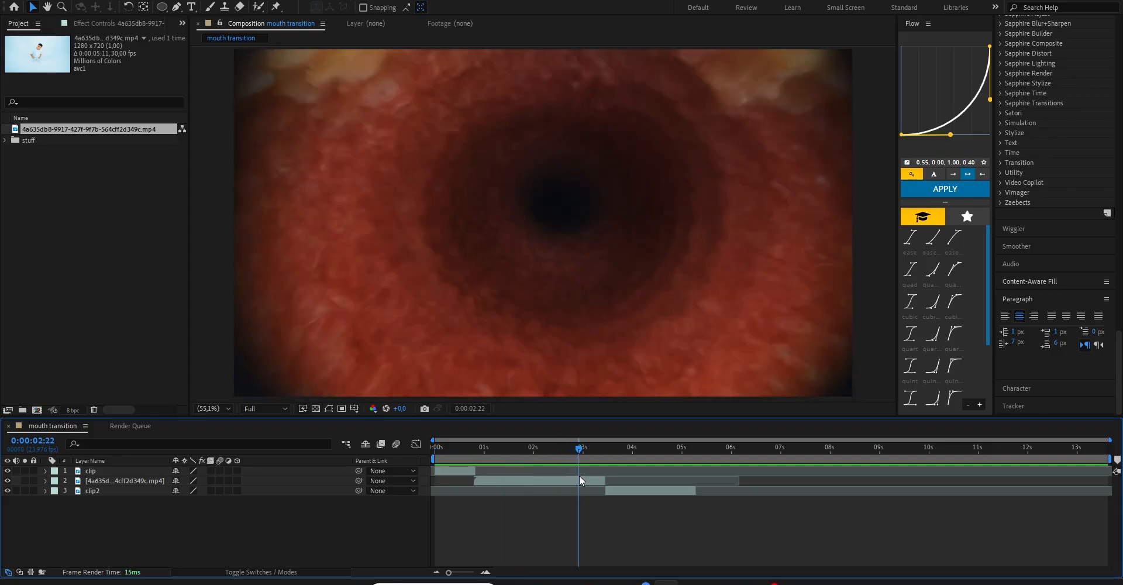
click(91, 490)
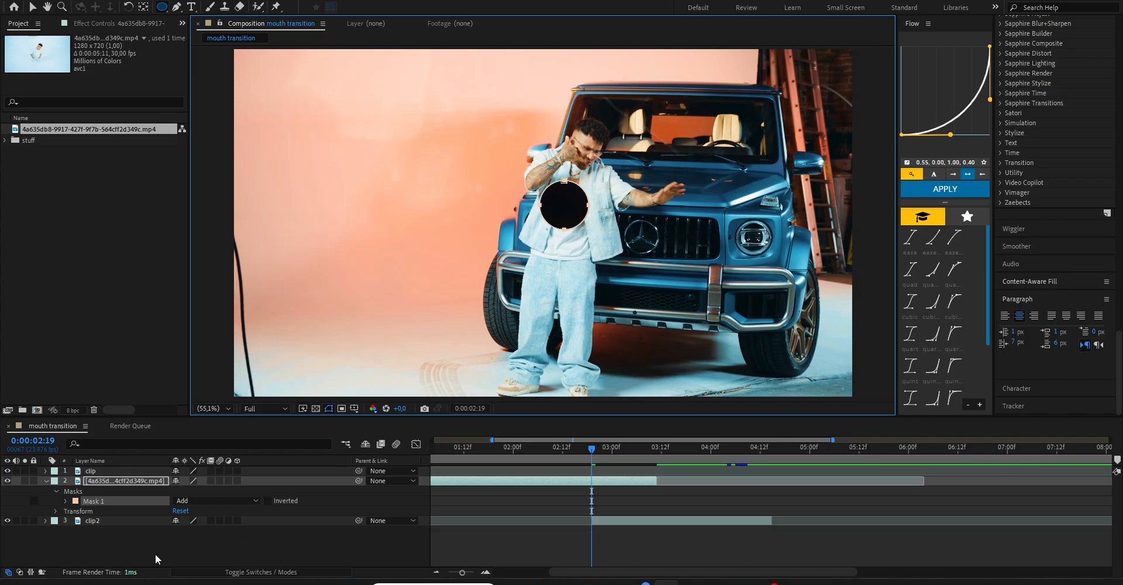
click(269, 501)
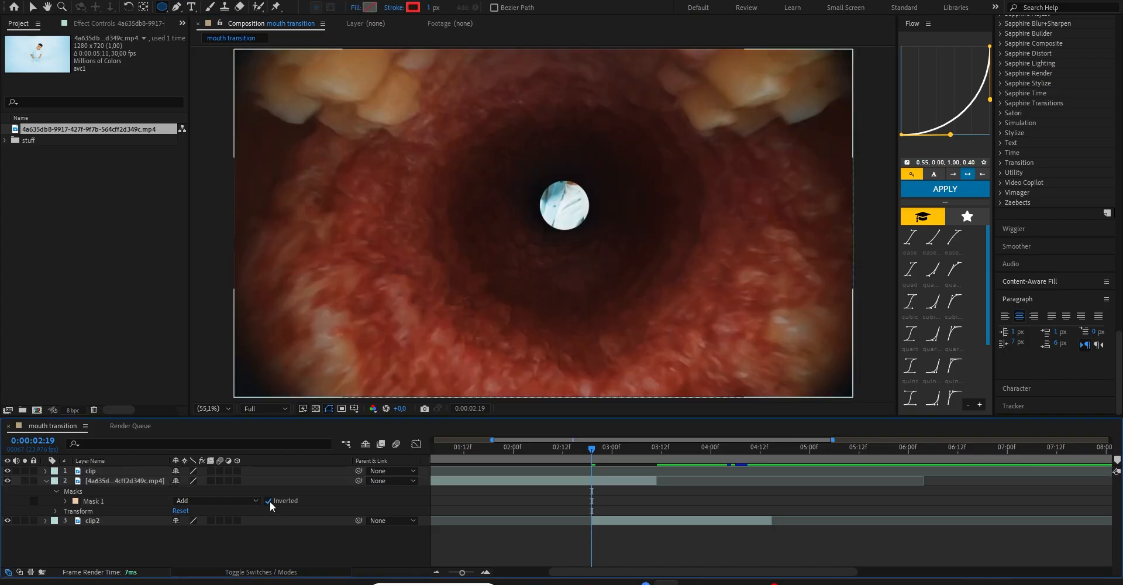
click(268, 500)
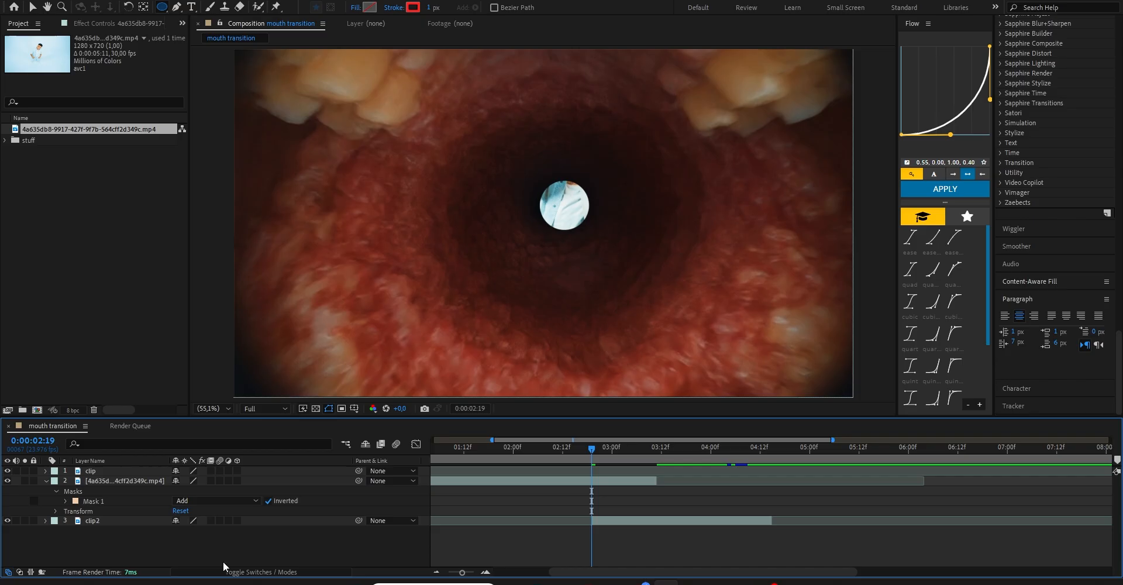
click(56, 501)
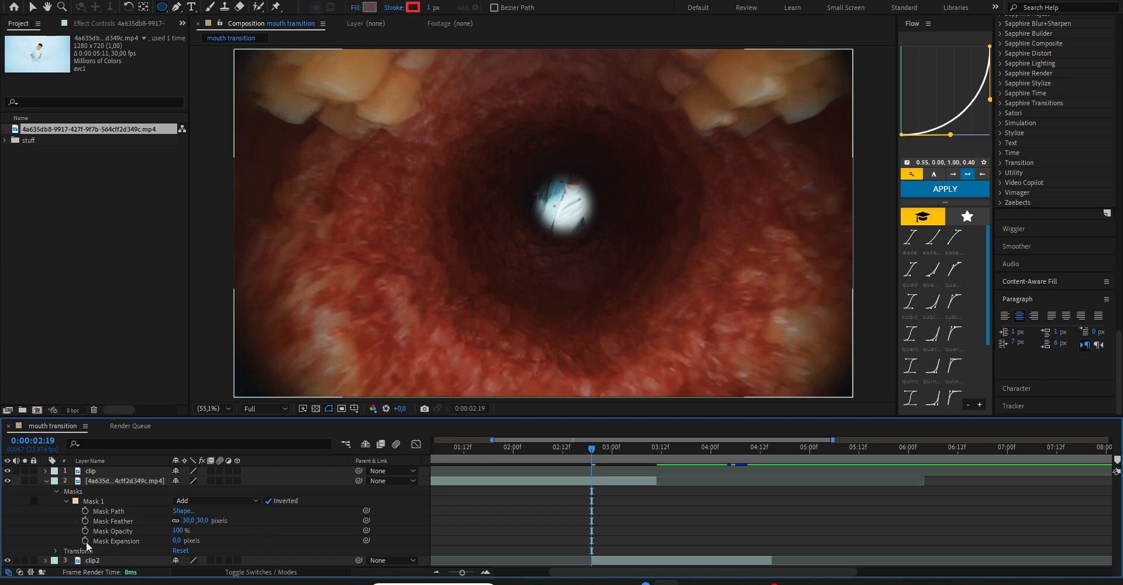
click(86, 521)
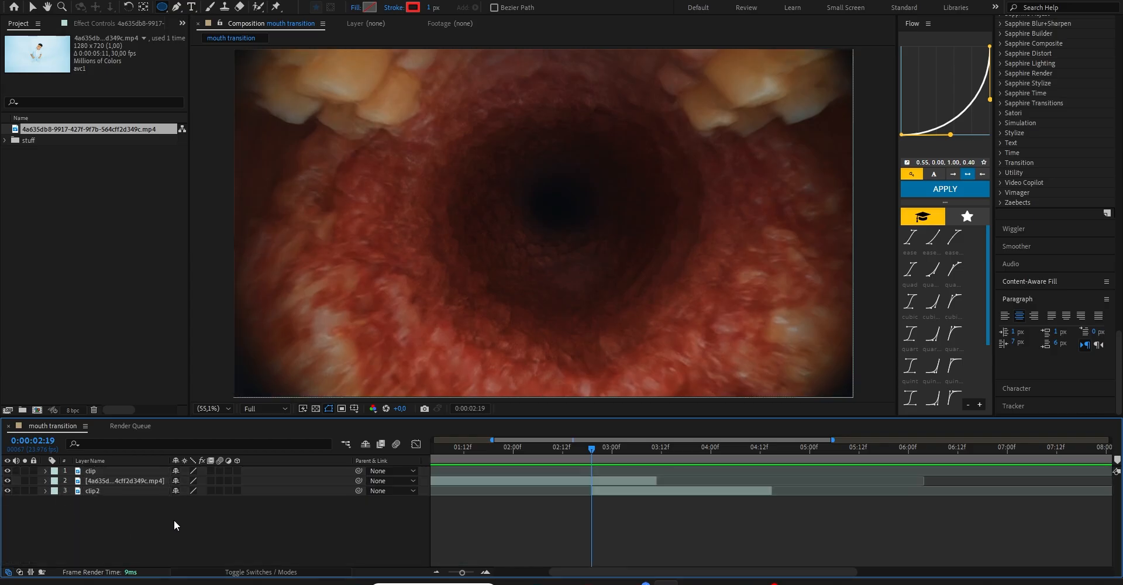
- Keyframe the mouth clip's Position and Scale, then raise them later to plunge into the throat
click(121, 480)
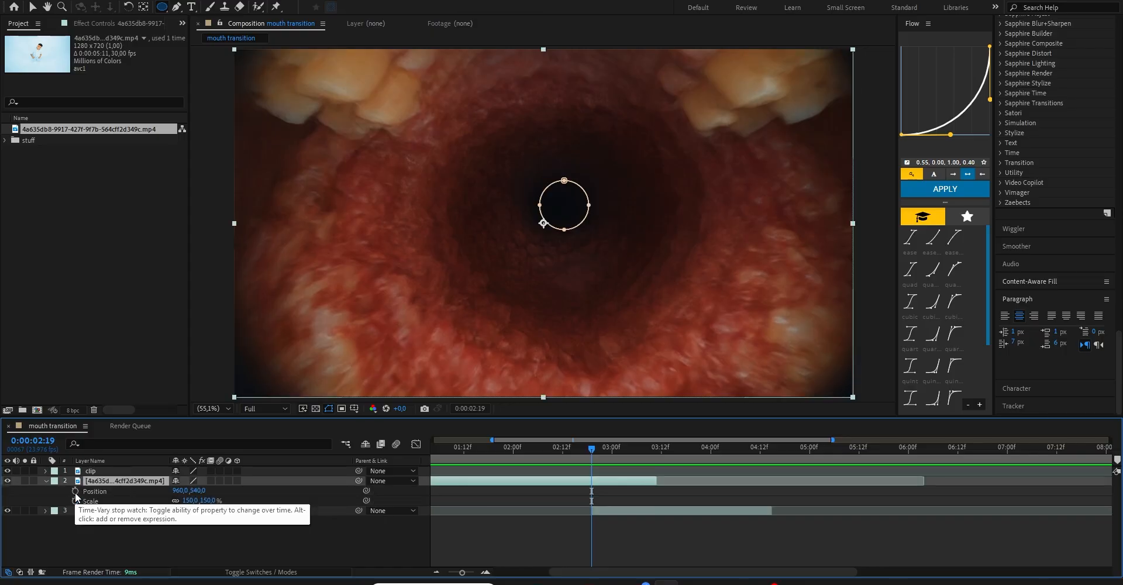
click(76, 501)
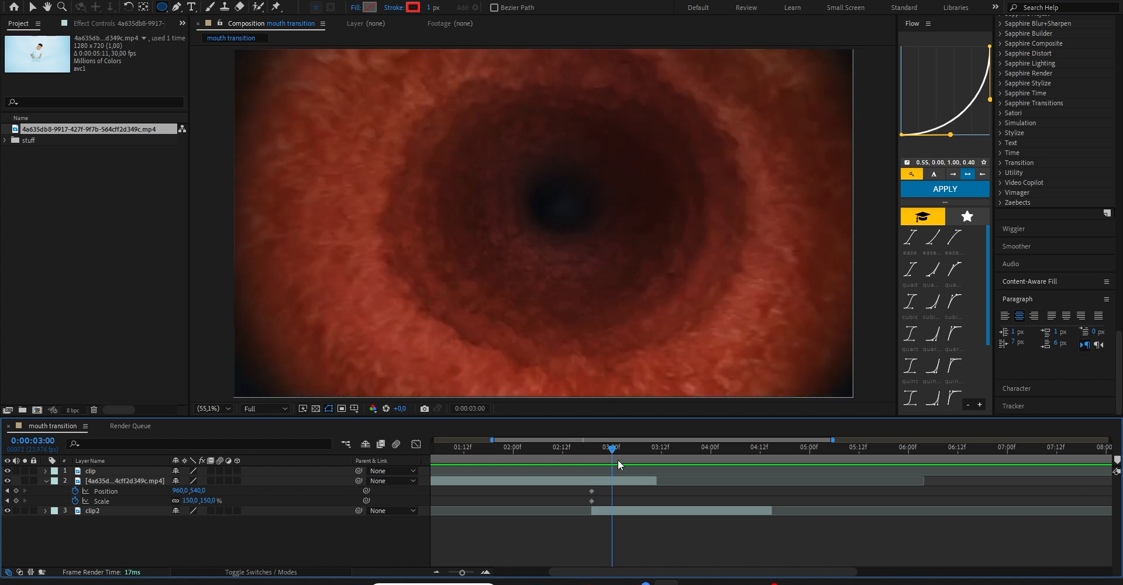
click(648, 440)
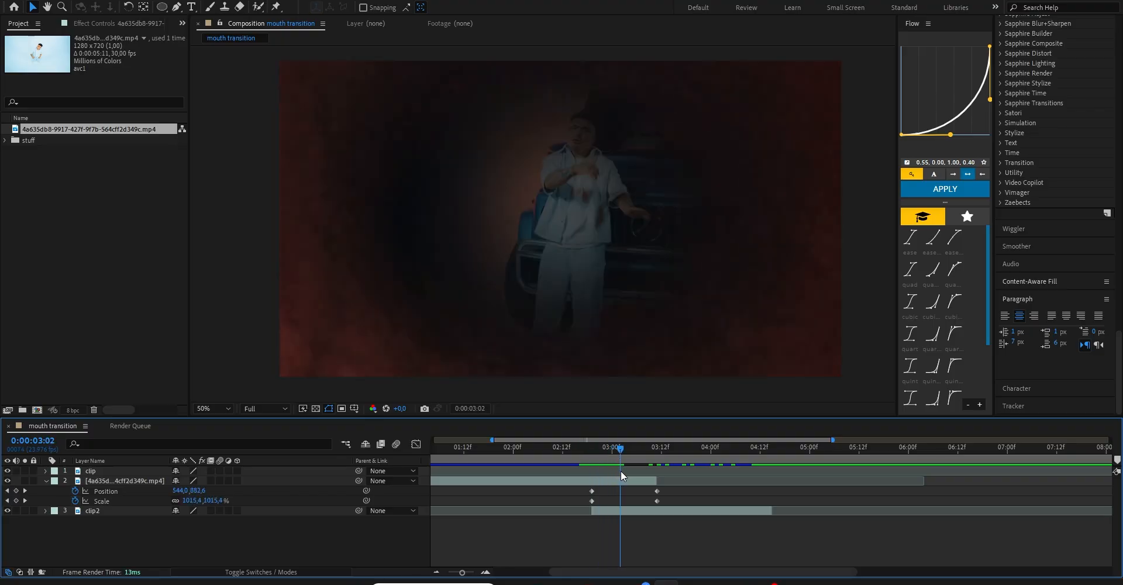
- Keyframe clip2's Position and Scale, starting small inside the throat and growing near full frame
click(92, 510)
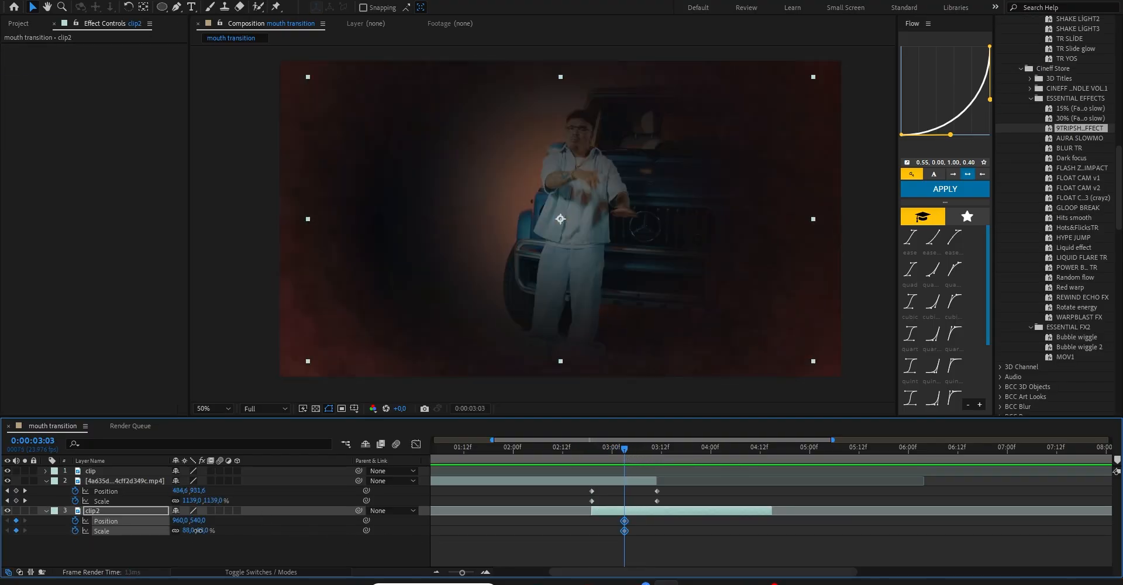
click(600, 447)
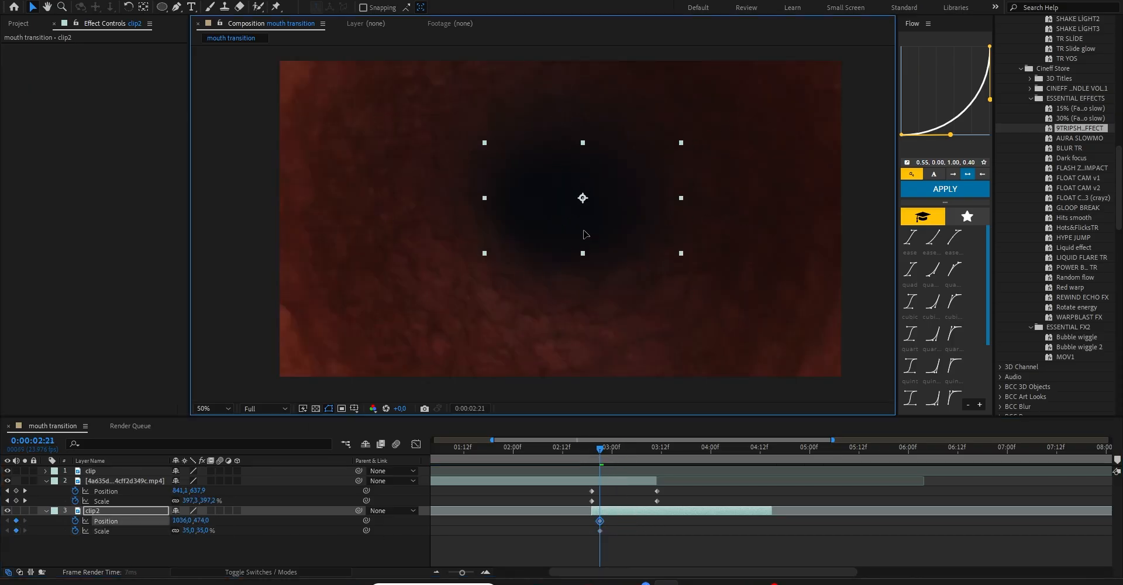
click(636, 441)
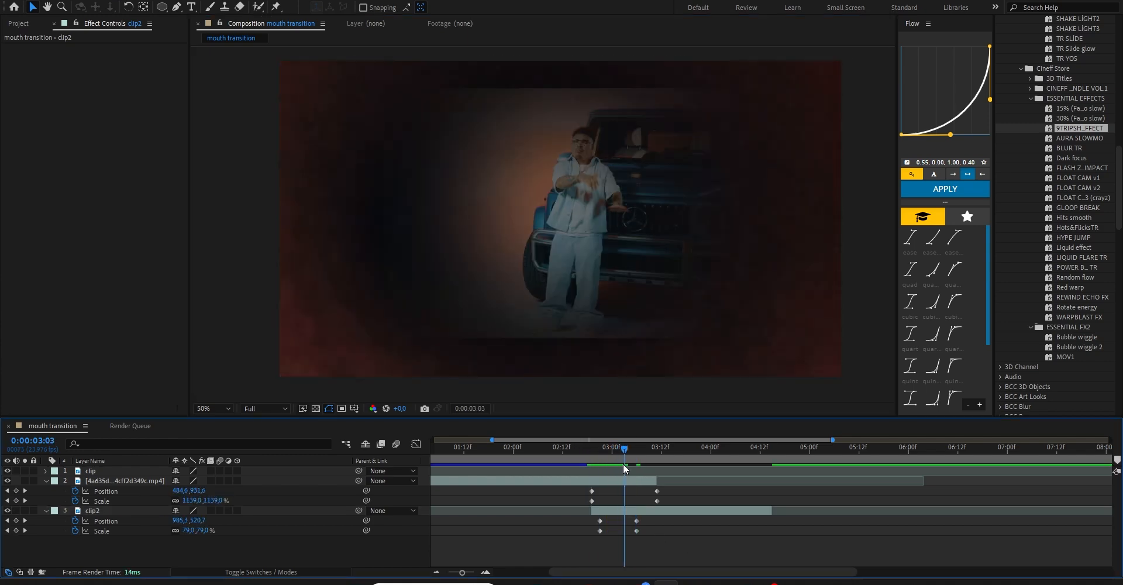
- Apply Motion Tile to clip2 with larger output and Mirror Edges, then scrub to check
click(92, 511)
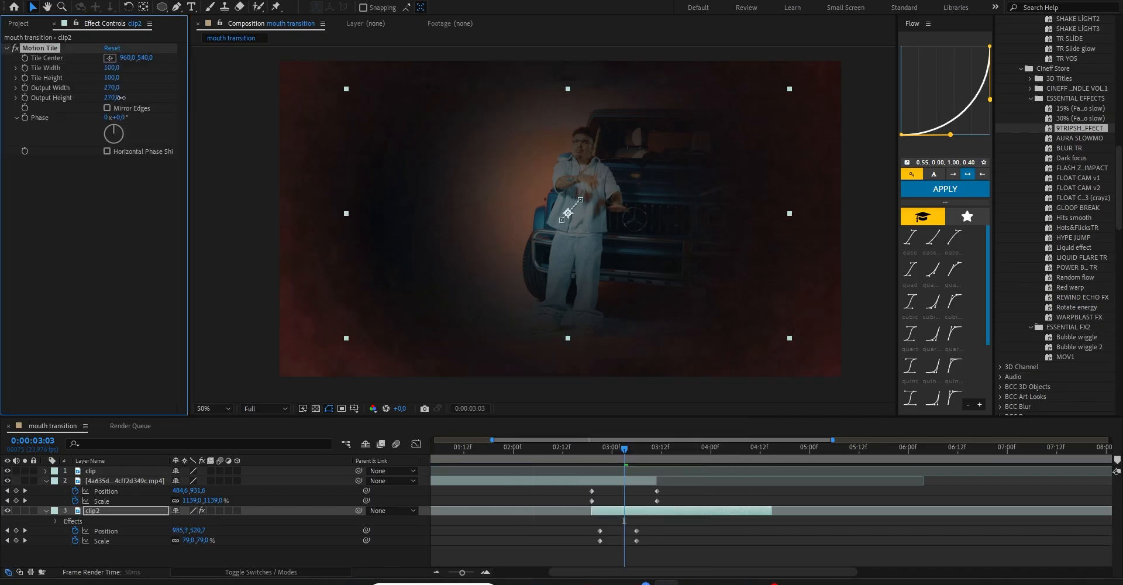
click(105, 108)
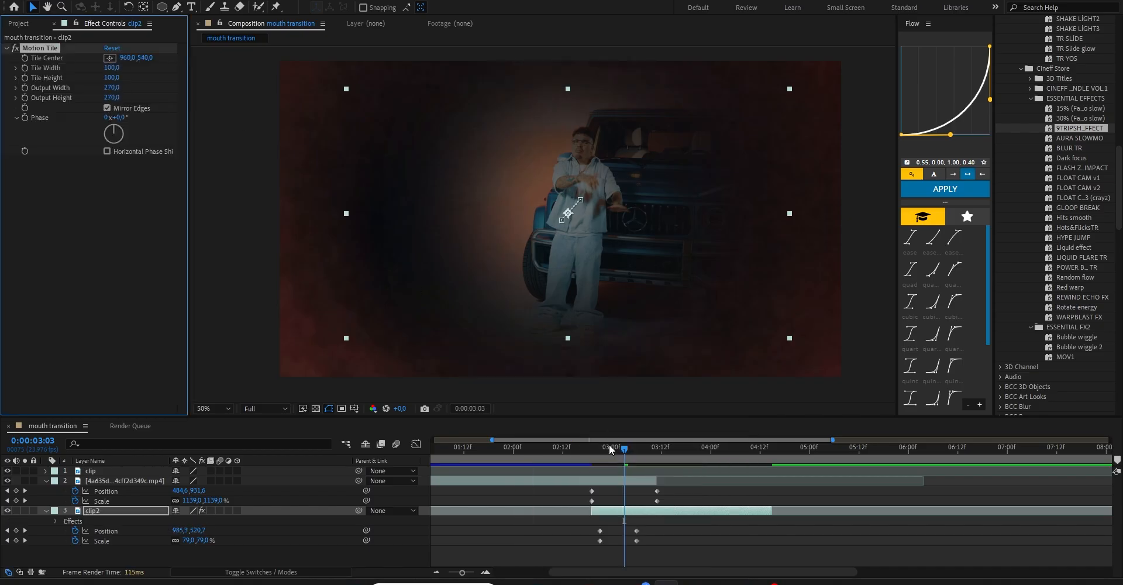
click(641, 447)
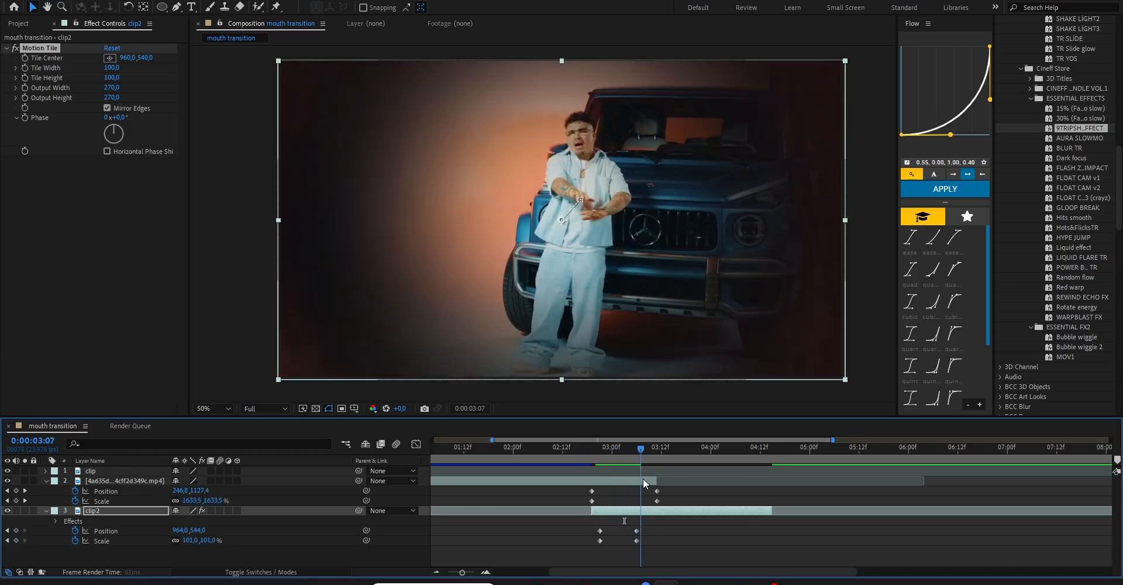